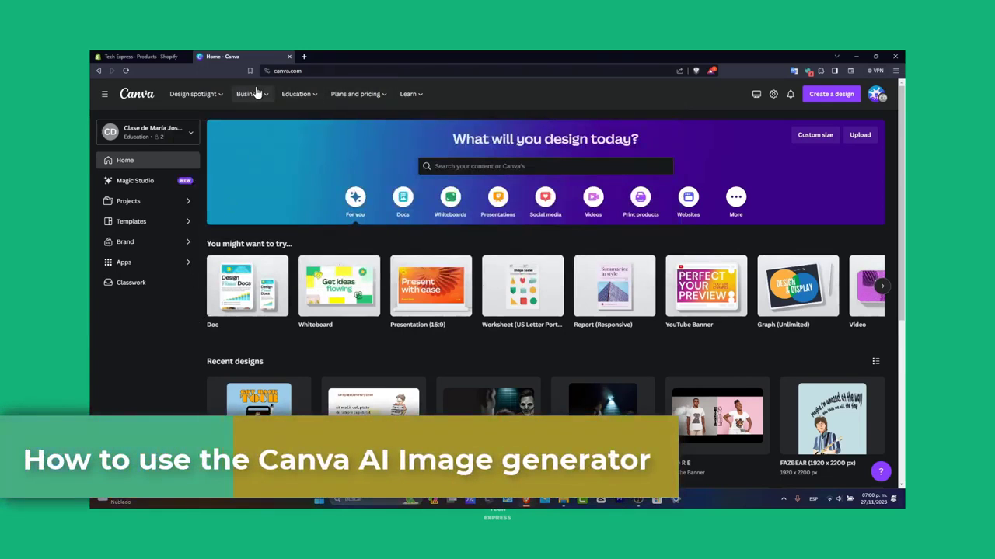
# Step: Browse the Business and Design Spotlight menus, then choose Magic Studio
pyautogui.click(248, 94)
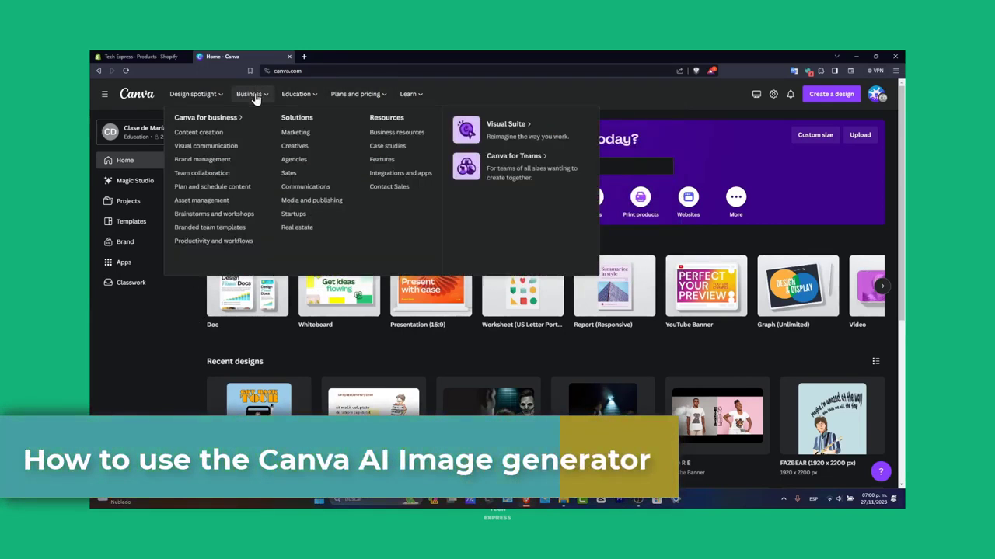
pyautogui.click(193, 94)
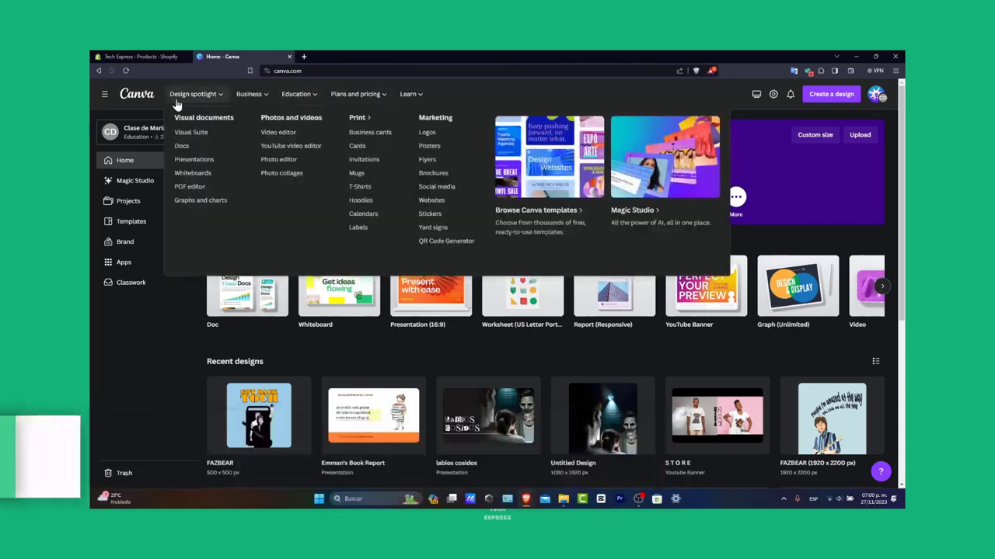
pyautogui.click(537, 210)
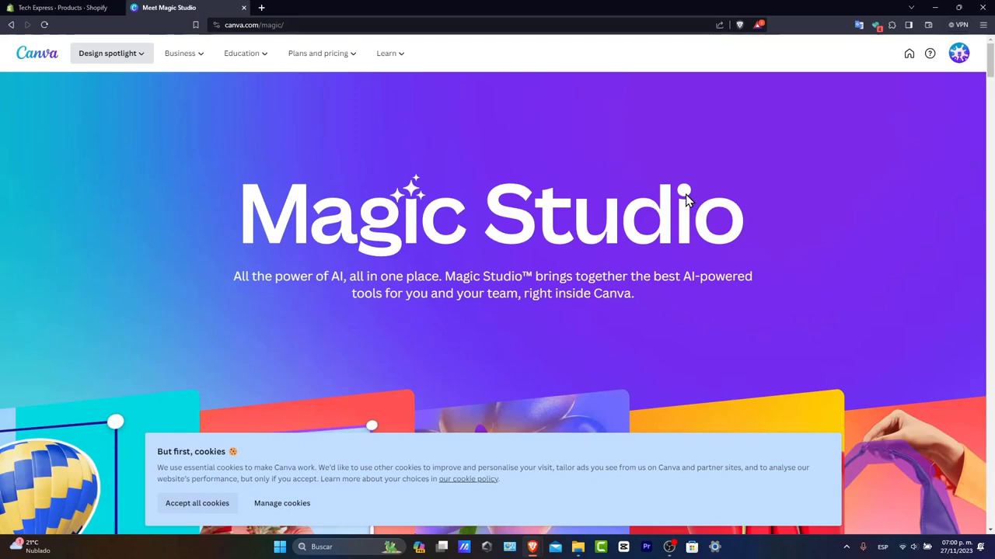
# Step: Scroll the Magic Studio page and expand the 'Your place for creative AI' section
pyautogui.scroll(-3)
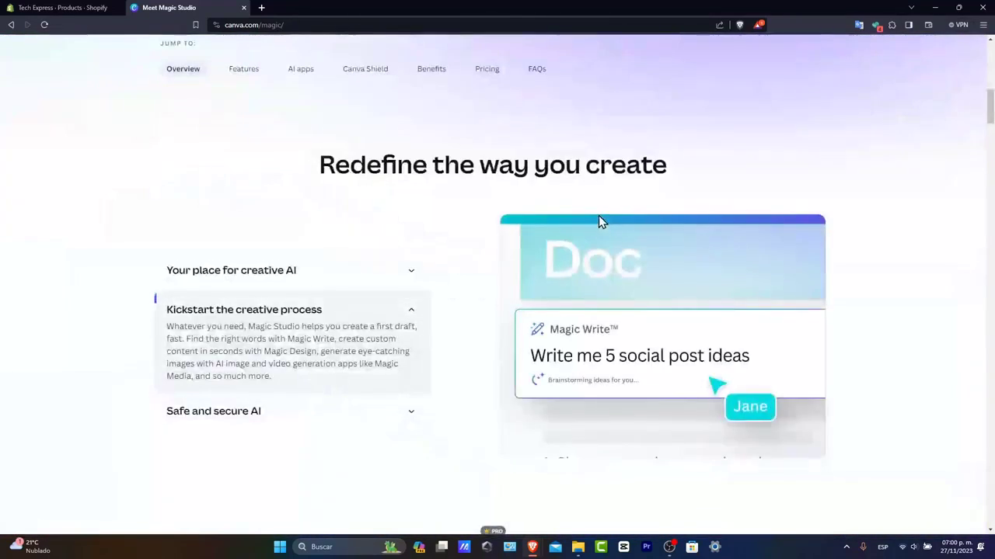
pyautogui.moveTo(332, 290)
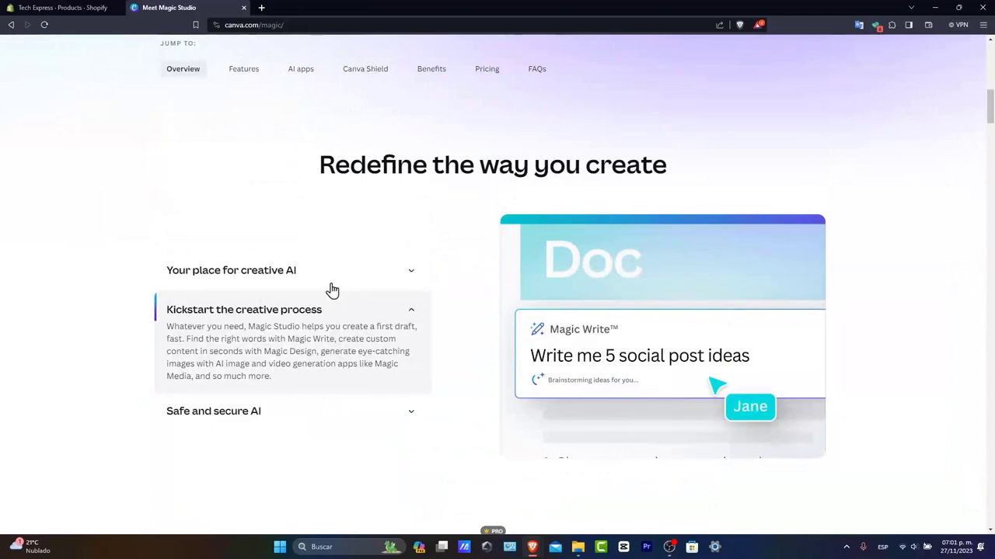
pyautogui.click(230, 271)
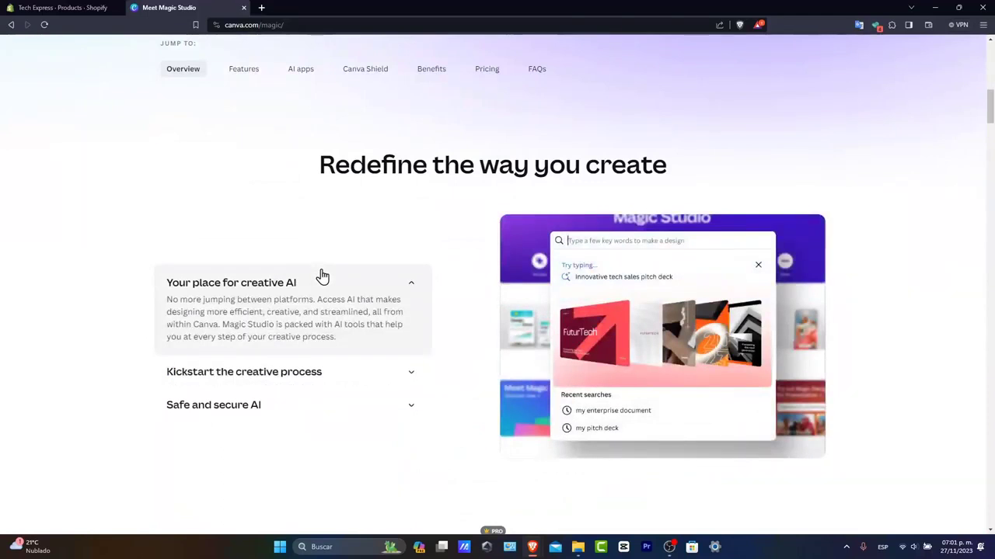
pyautogui.moveTo(334, 372)
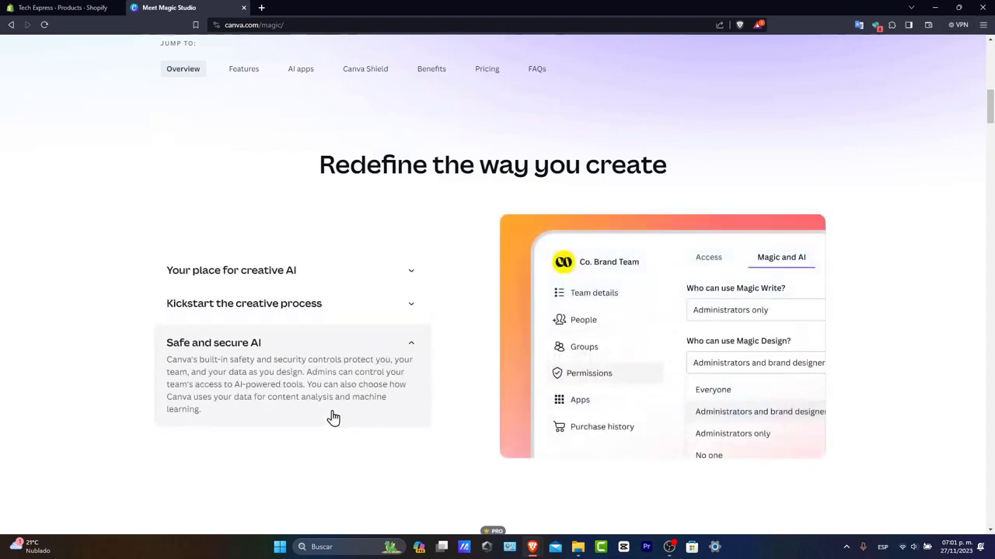
pyautogui.scroll(-3)
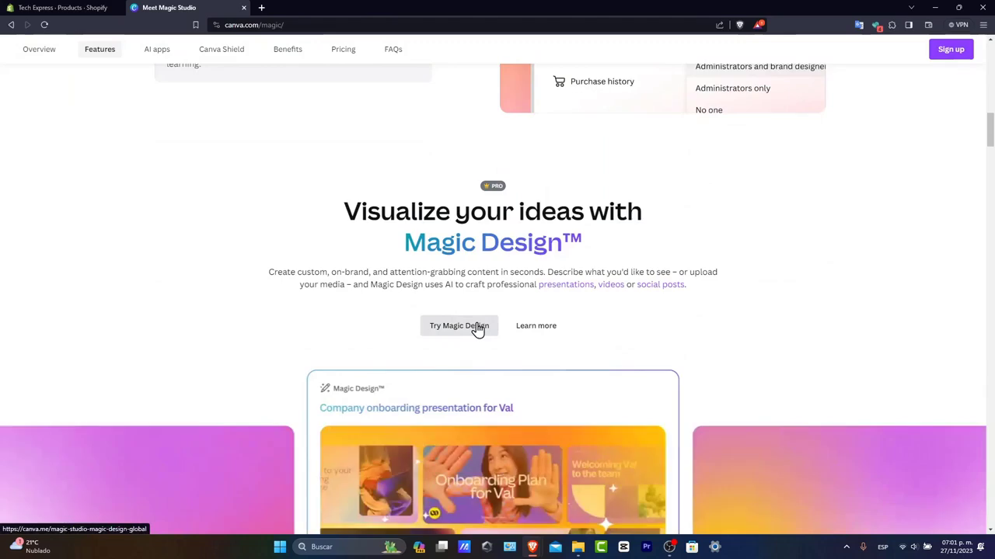
pyautogui.scroll(-3)
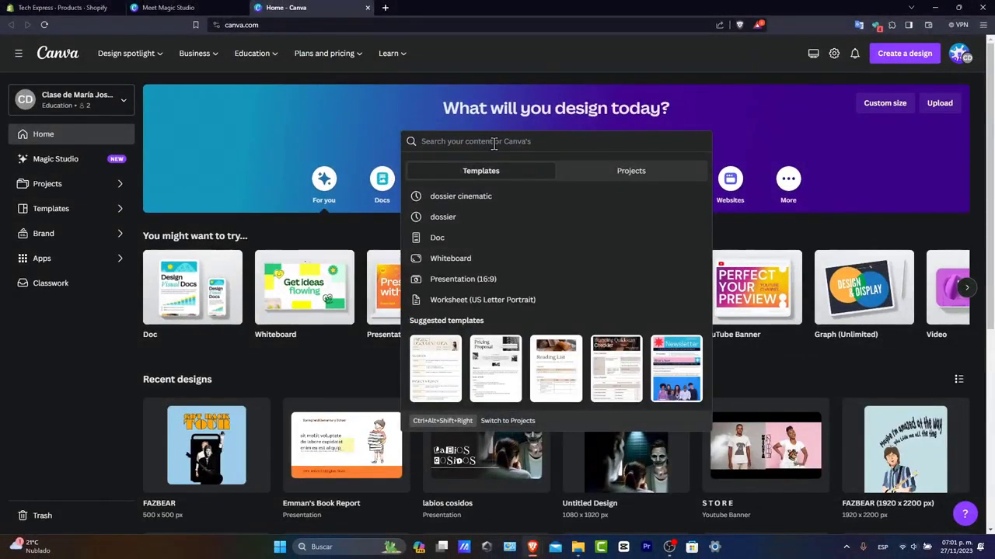
# Step: Open Magic Studio from the left sidebar and scroll through its AI apps
pyautogui.click(56, 158)
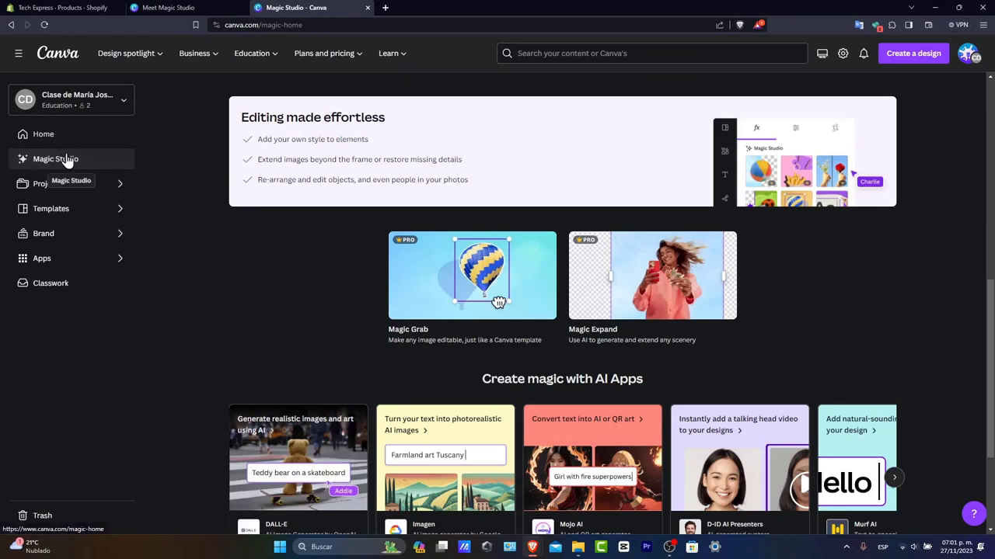
pyautogui.scroll(-3)
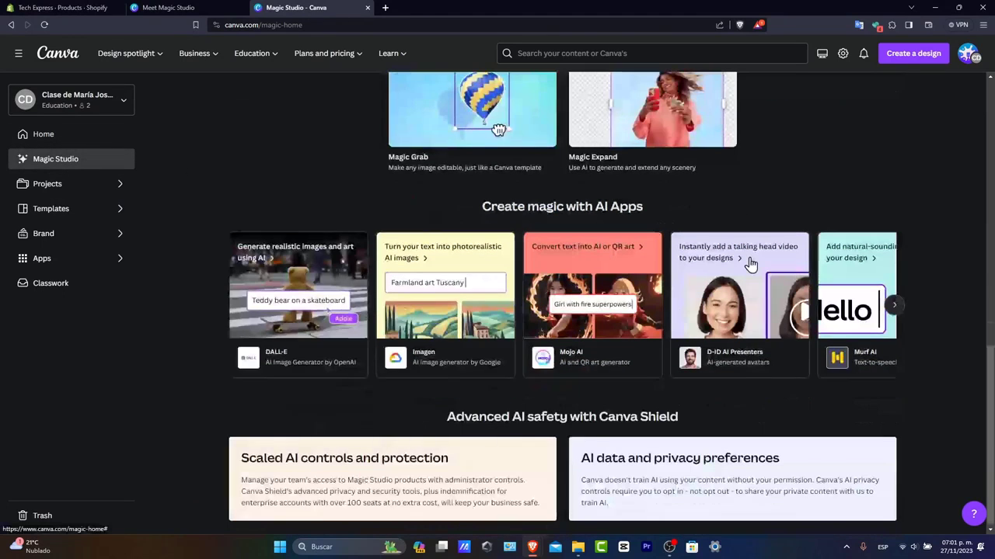
pyautogui.moveTo(390, 336)
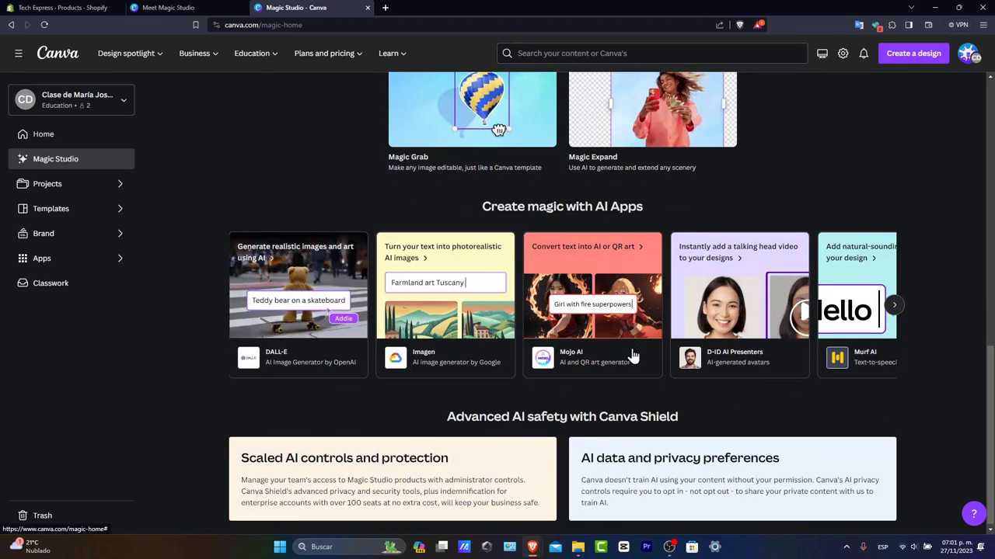
pyautogui.scroll(3)
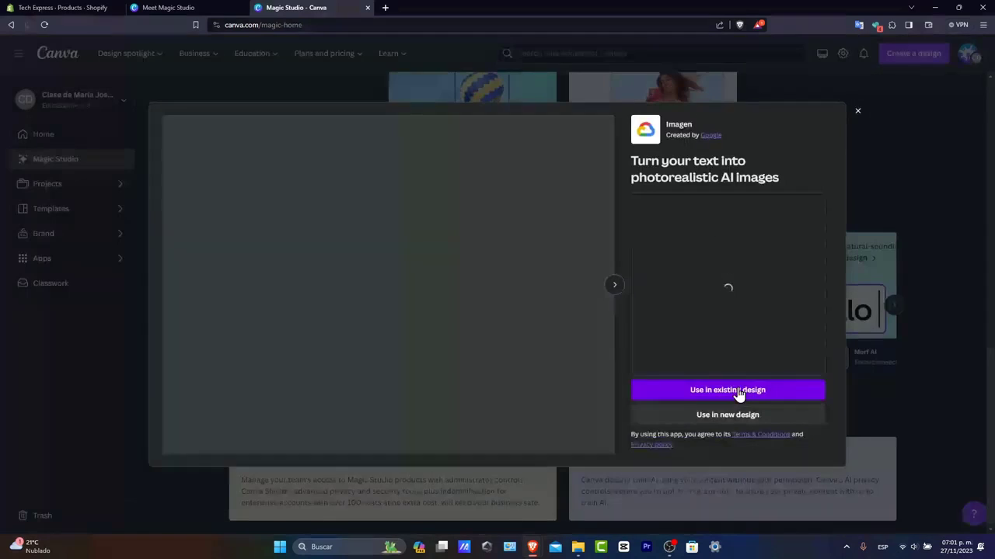
# Step: Use Imagen in a new design and choose the Your Story design type
pyautogui.click(728, 415)
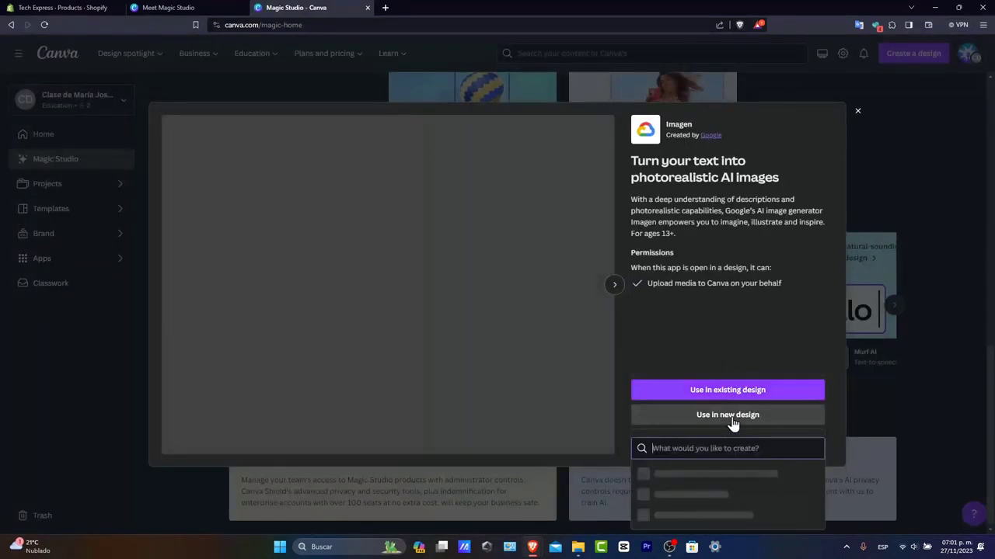
pyautogui.moveTo(837, 485)
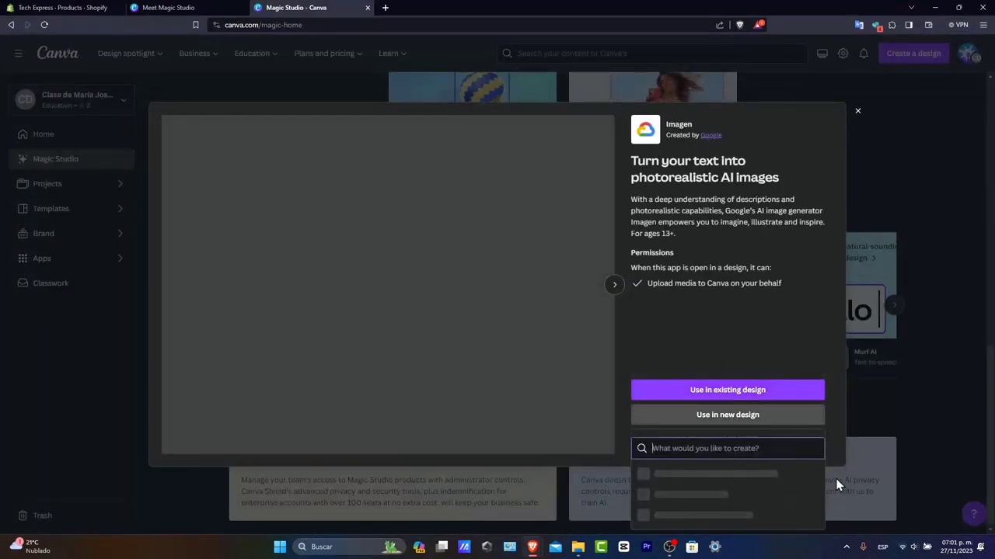
pyautogui.click(728, 449)
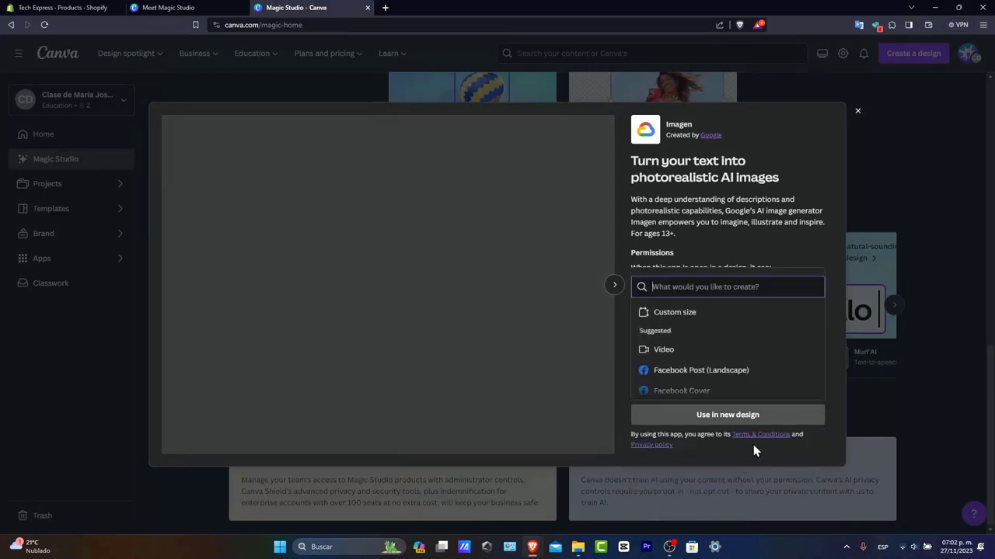
pyautogui.moveTo(715, 376)
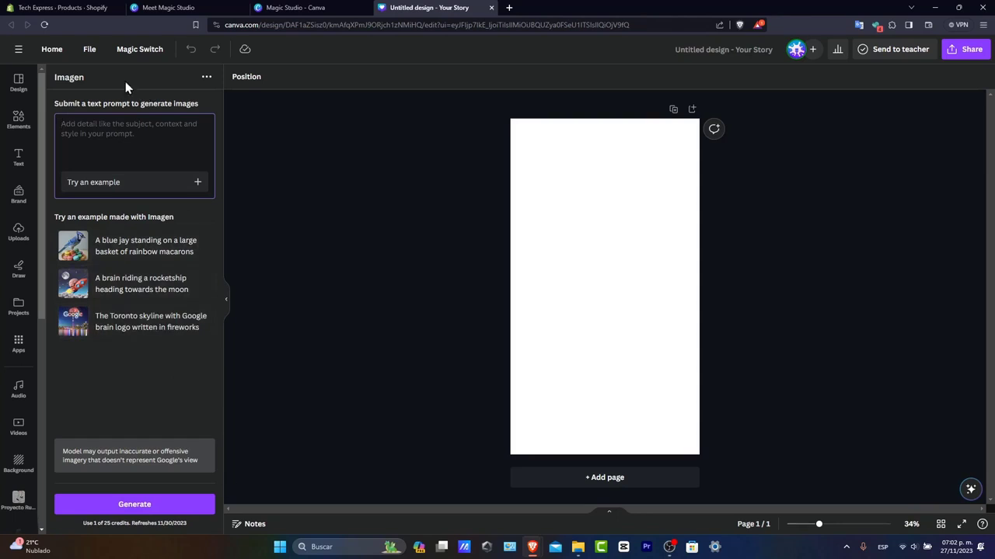
# Step: Generate images from the blue jay on rainbow macarons prompt and add the second one
pyautogui.click(146, 245)
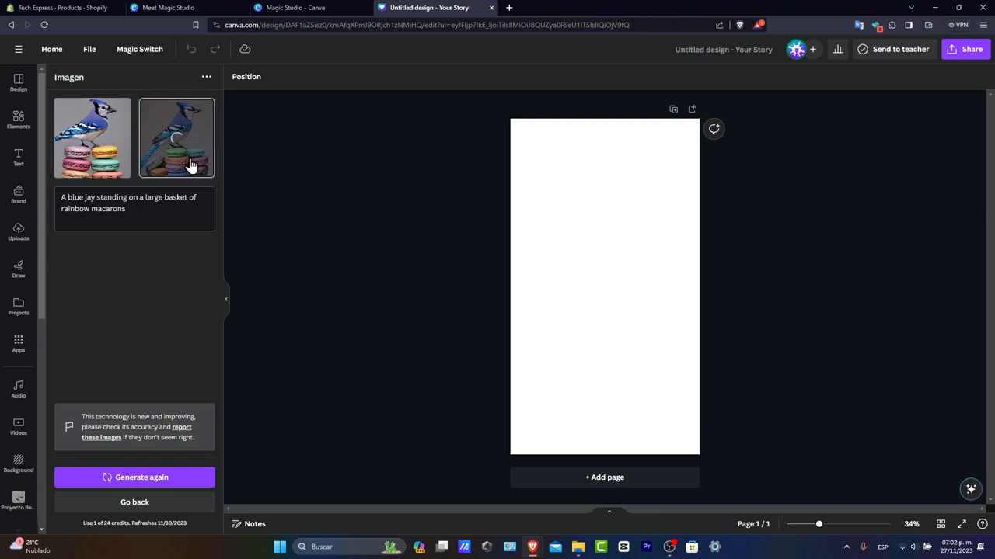
pyautogui.click(177, 137)
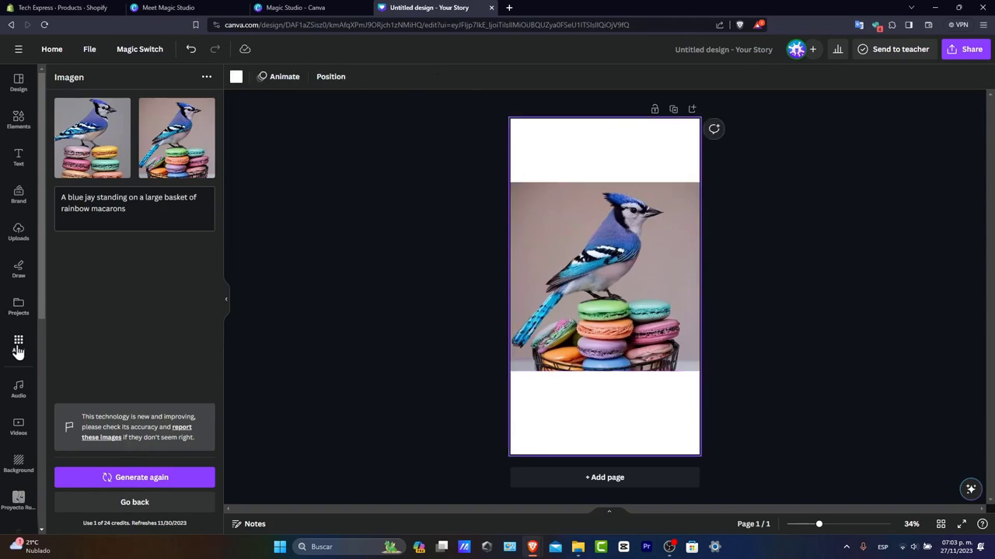
# Step: Select Magic Media under Trending in the Apps panel and launch it
pyautogui.click(18, 341)
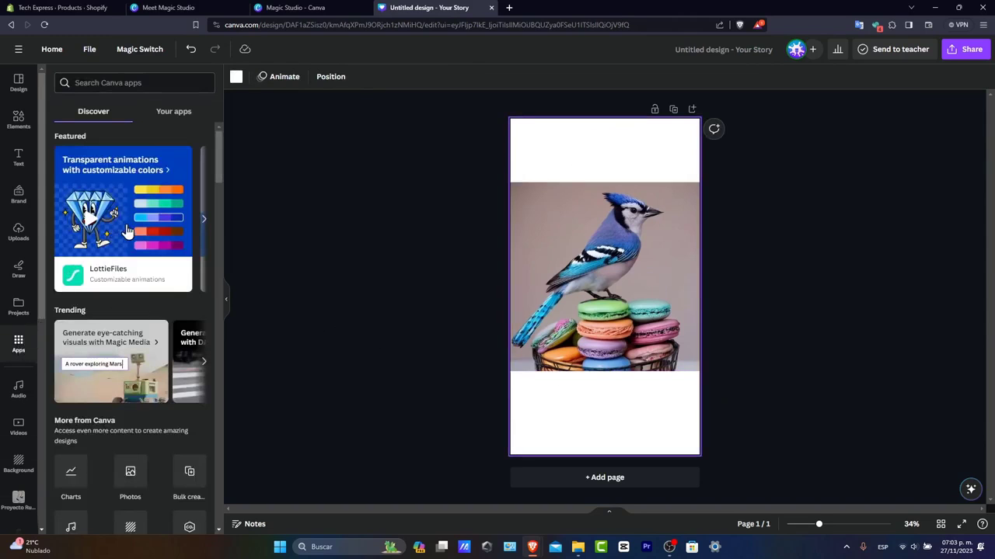
pyautogui.click(110, 338)
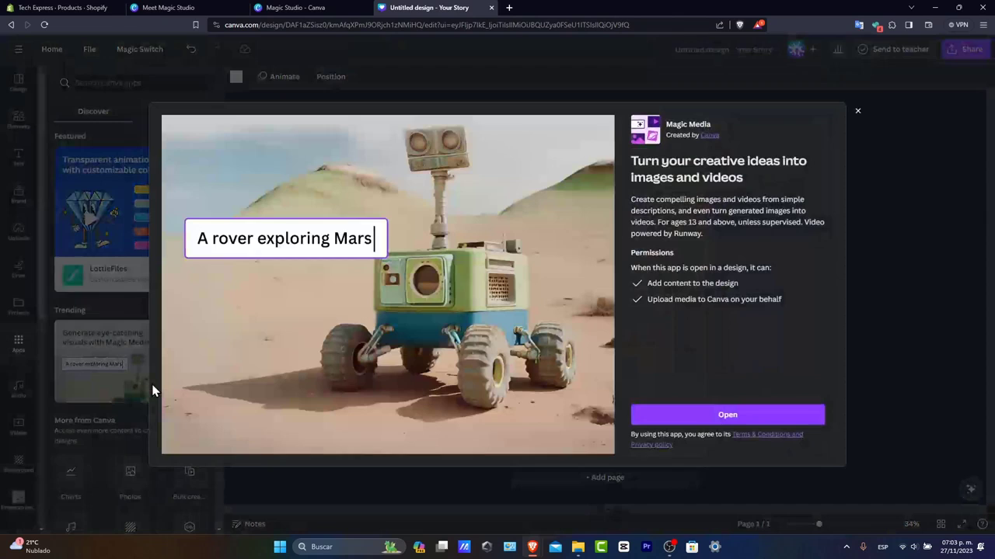
pyautogui.moveTo(483, 239)
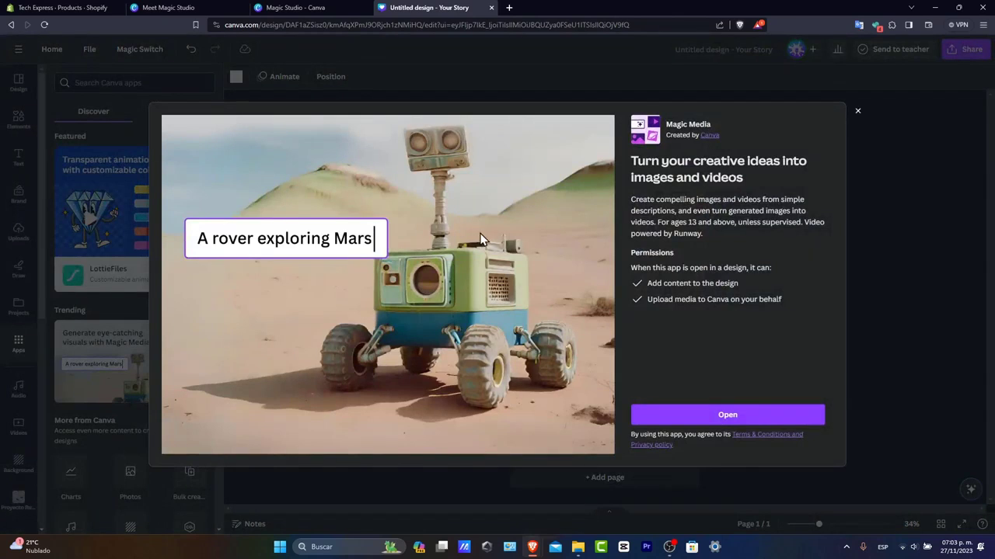
pyautogui.moveTo(803, 421)
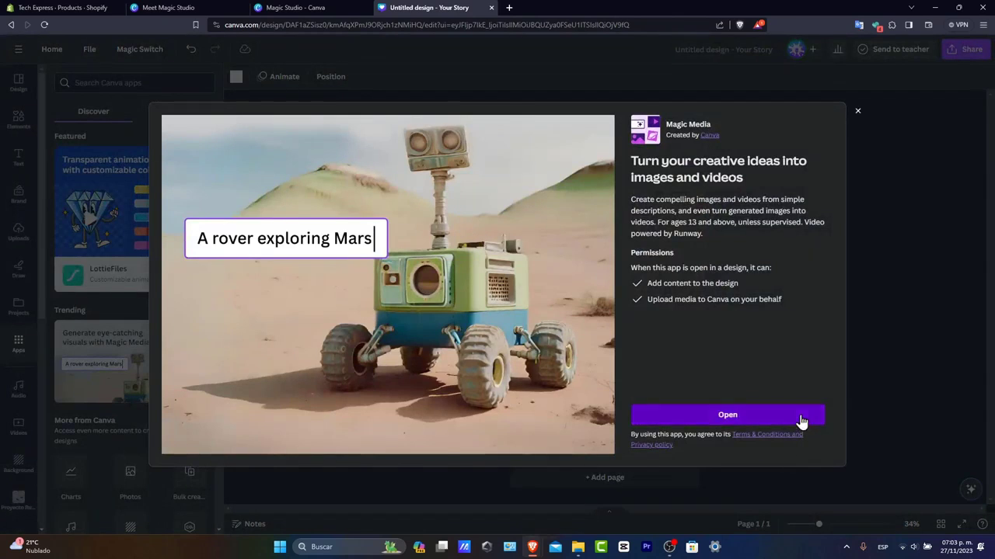
pyautogui.click(727, 414)
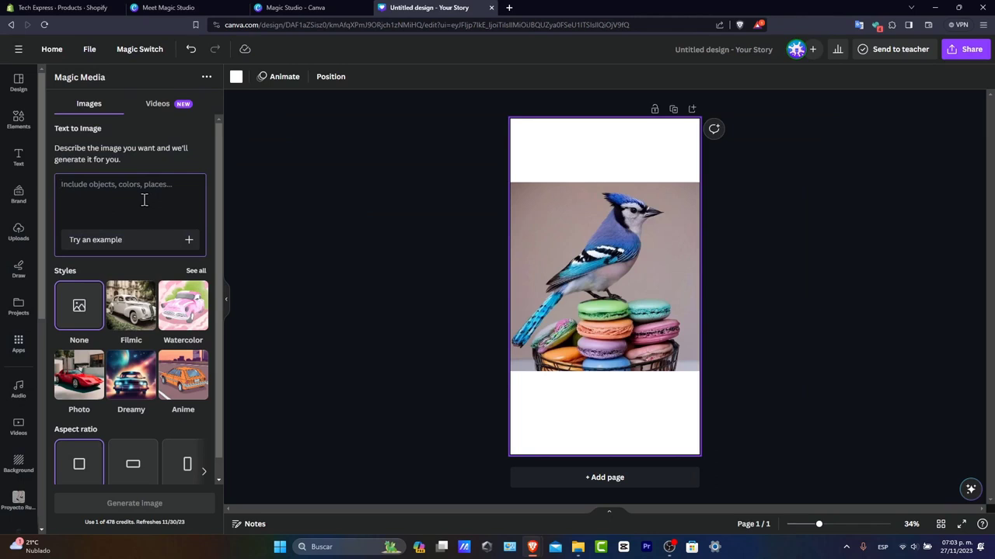
pyautogui.moveTo(141, 199)
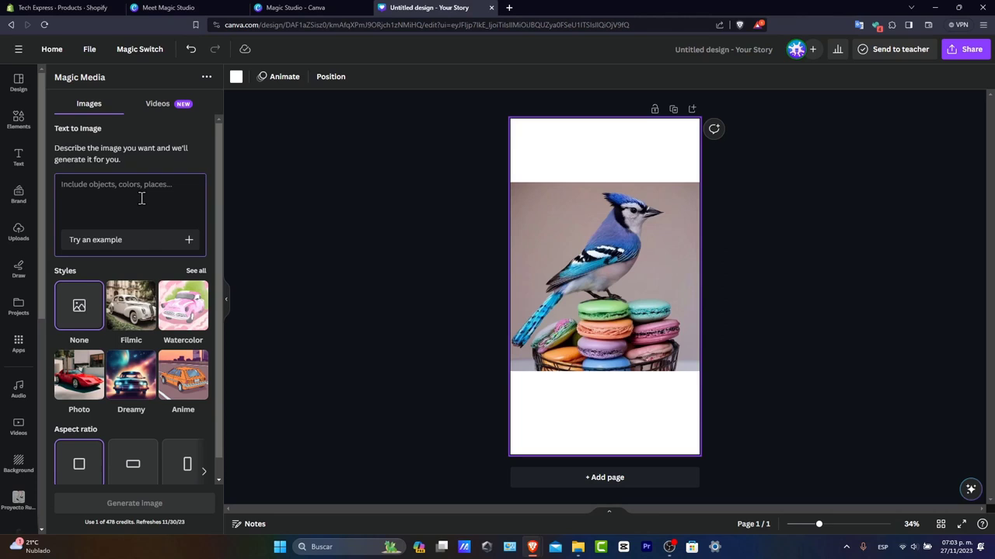
# Step: Generate Vibrant images for the prompt 'glass of blue water with a small house inside'
pyautogui.write('glass of blue water st')
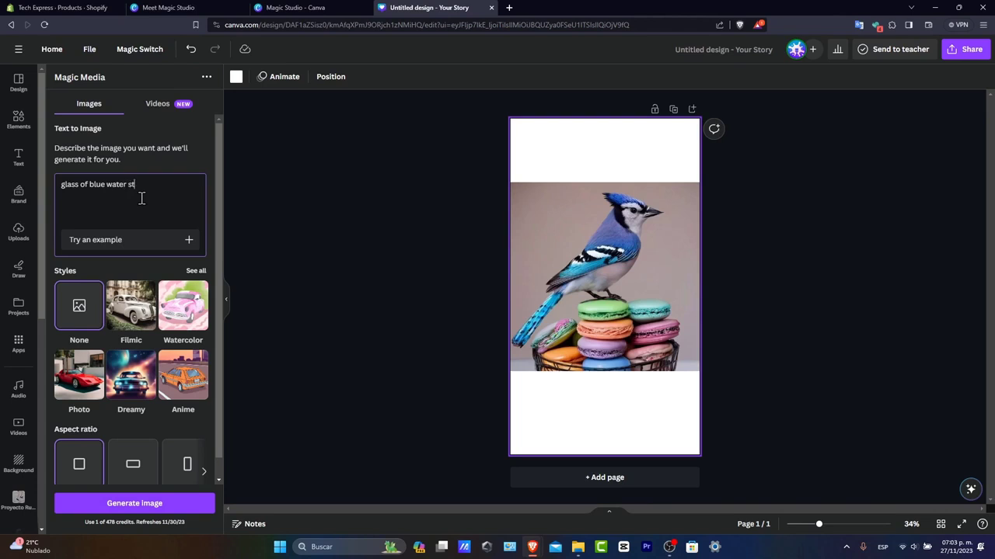
pyautogui.write('with a small house inside')
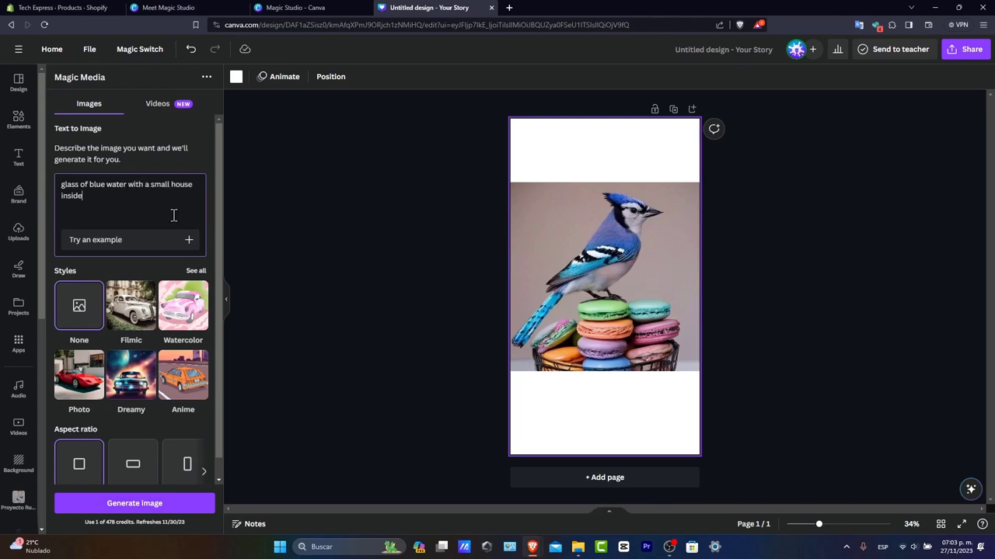
pyautogui.moveTo(196, 276)
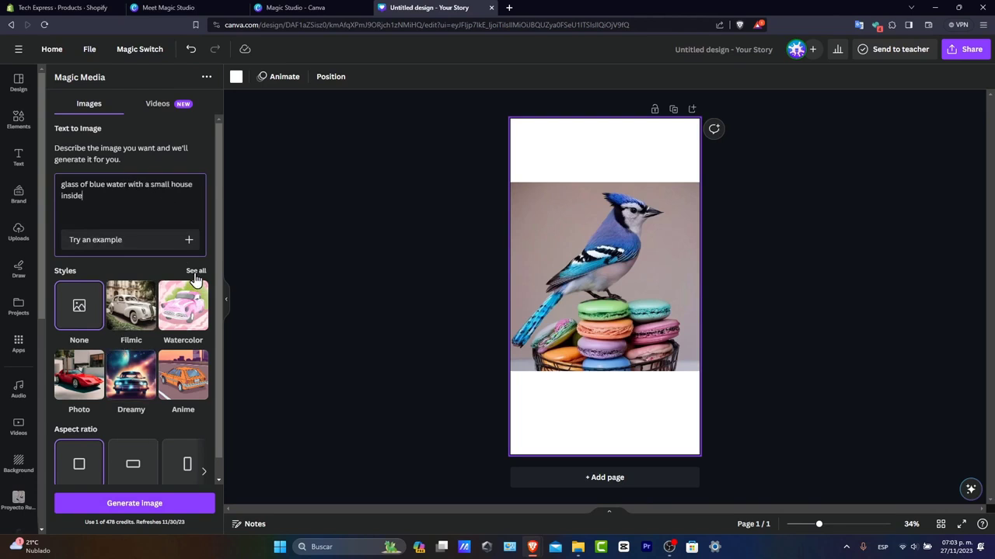
pyautogui.click(196, 271)
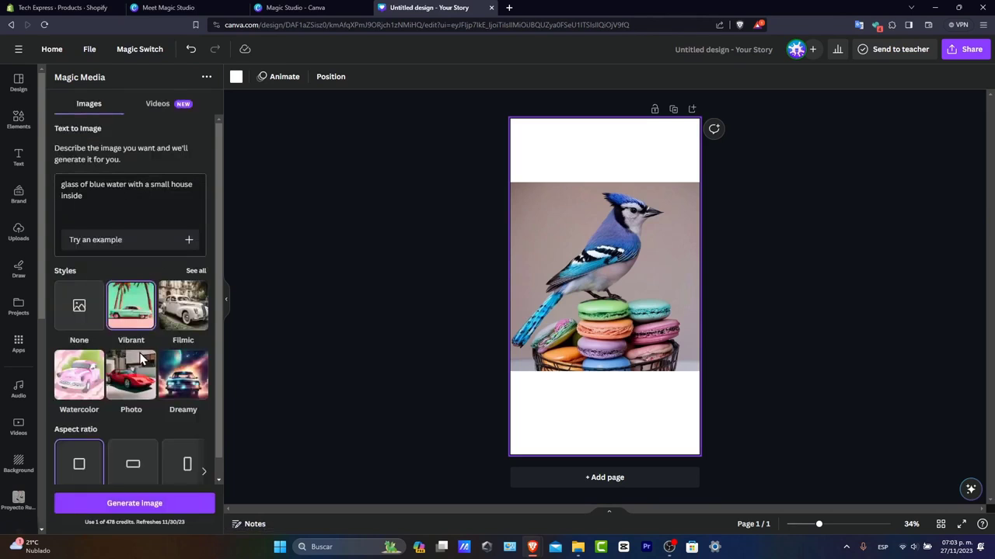
pyautogui.click(133, 503)
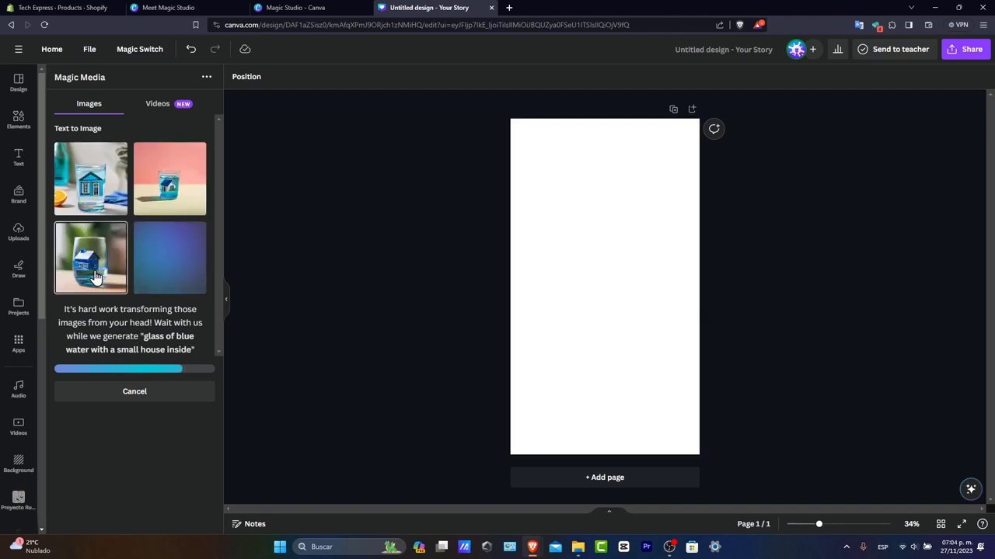
# Step: Insert the third generated house-in-glass image and resize it to the page width
pyautogui.click(90, 257)
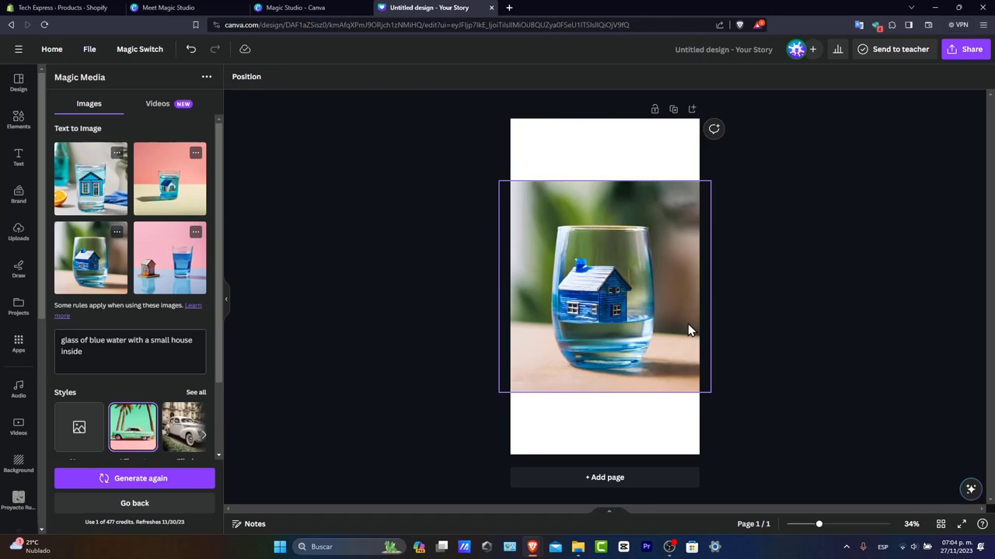
pyautogui.click(605, 286)
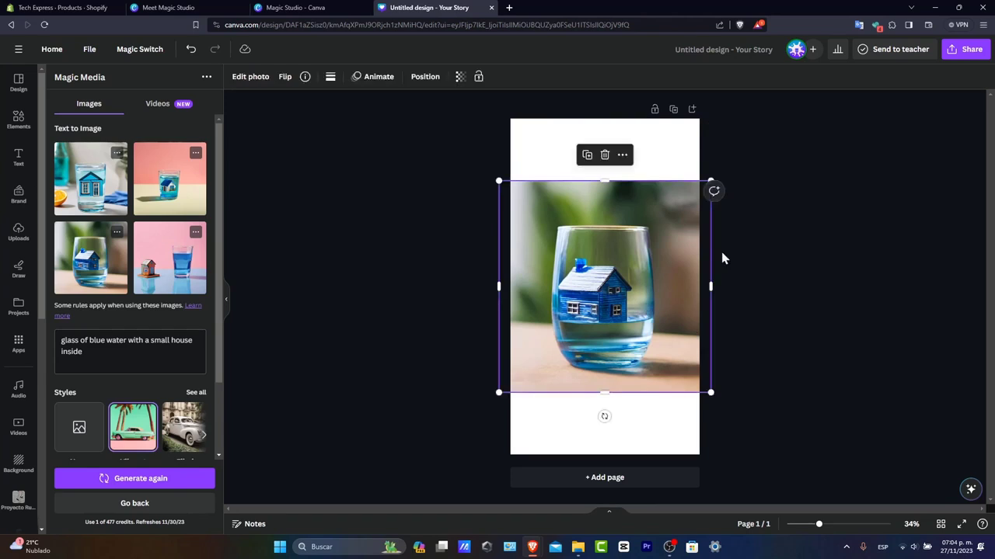
pyautogui.moveTo(620, 259)
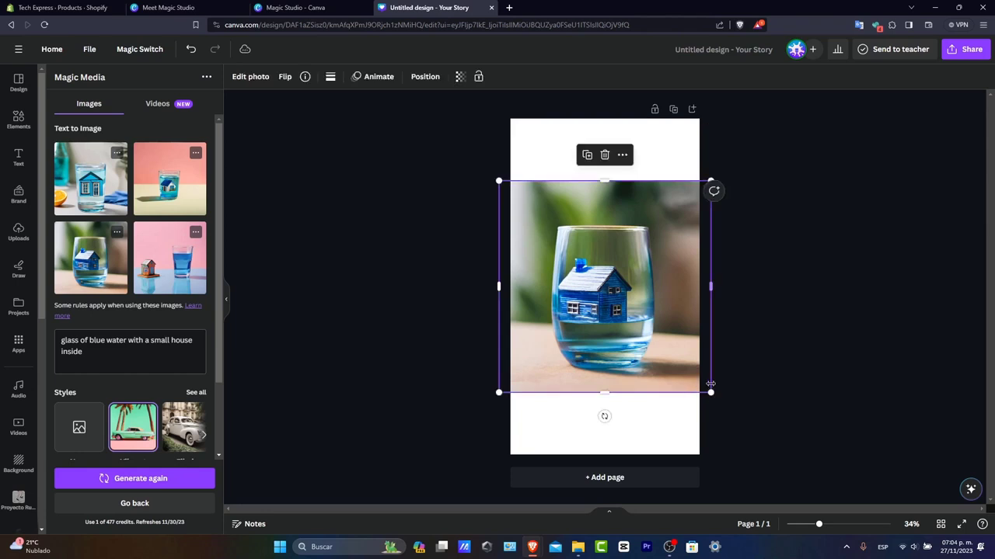
pyautogui.moveTo(710, 393); pyautogui.dragTo(698, 381)
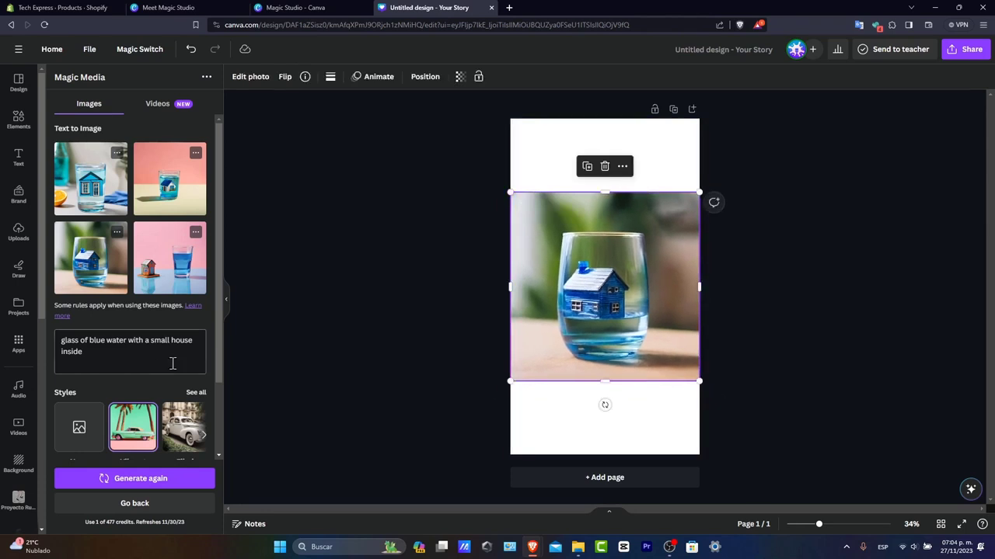
pyautogui.scroll(-3)
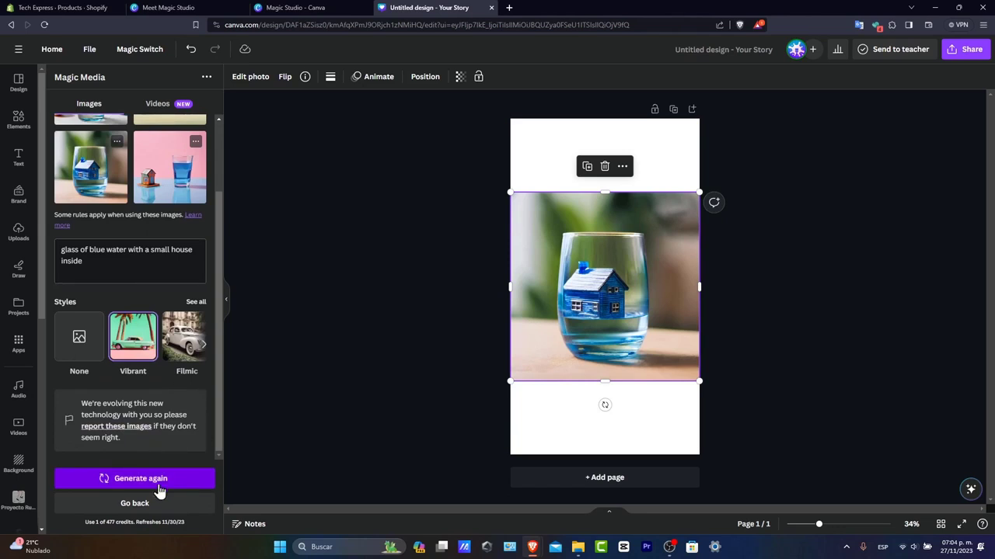
pyautogui.moveTo(296, 121)
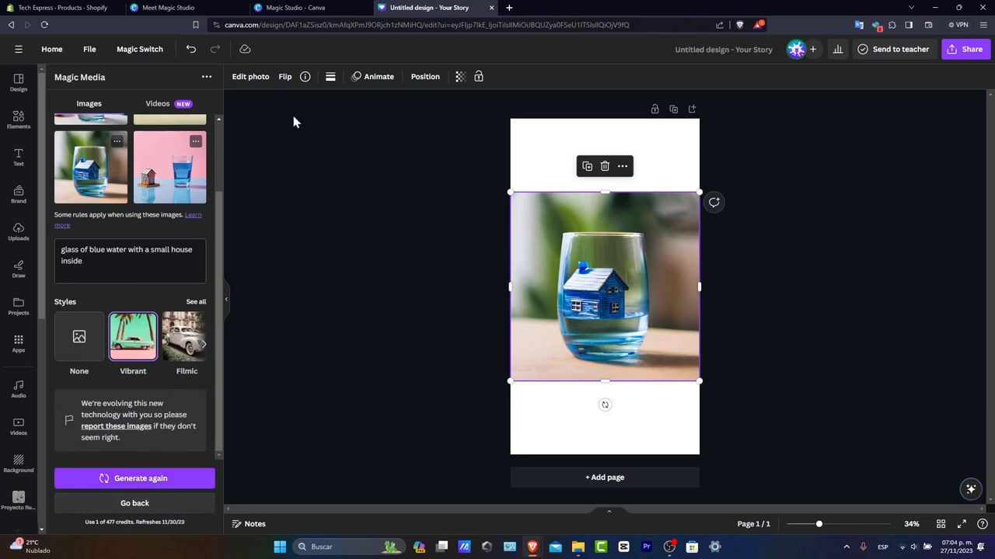
# Step: Apply Magic Expand from Edit photo to extend the house image over the whole page
pyautogui.click(249, 76)
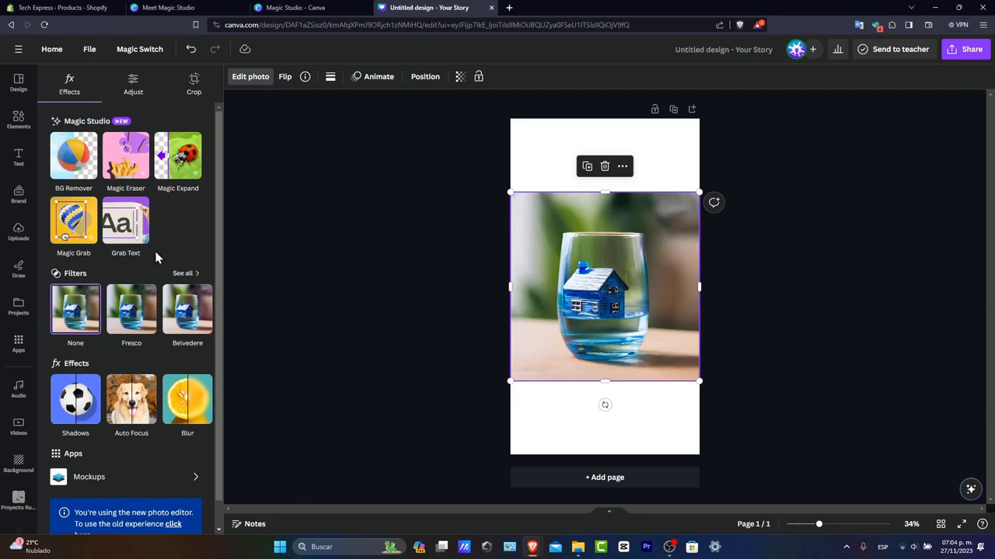
pyautogui.moveTo(177, 173)
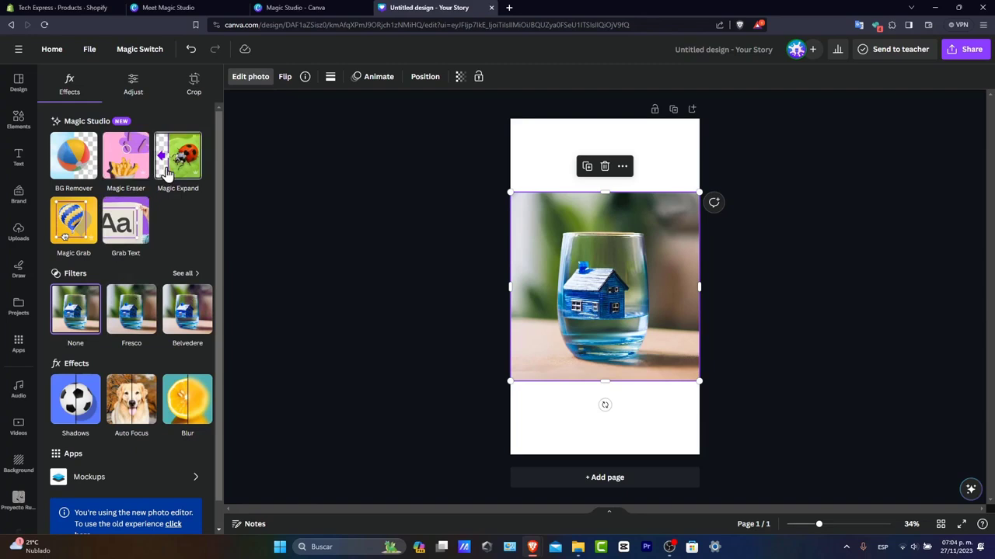
pyautogui.click(177, 155)
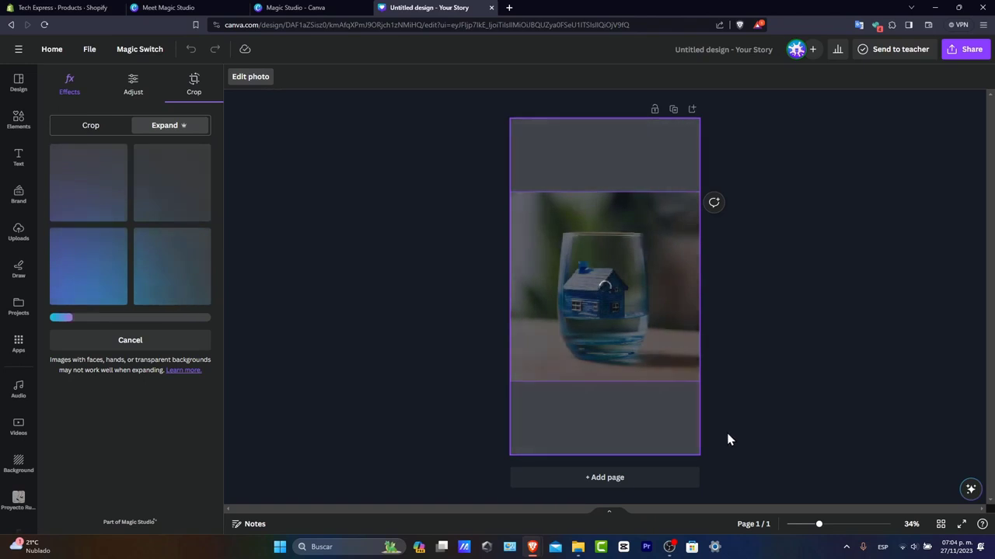
pyautogui.click(88, 184)
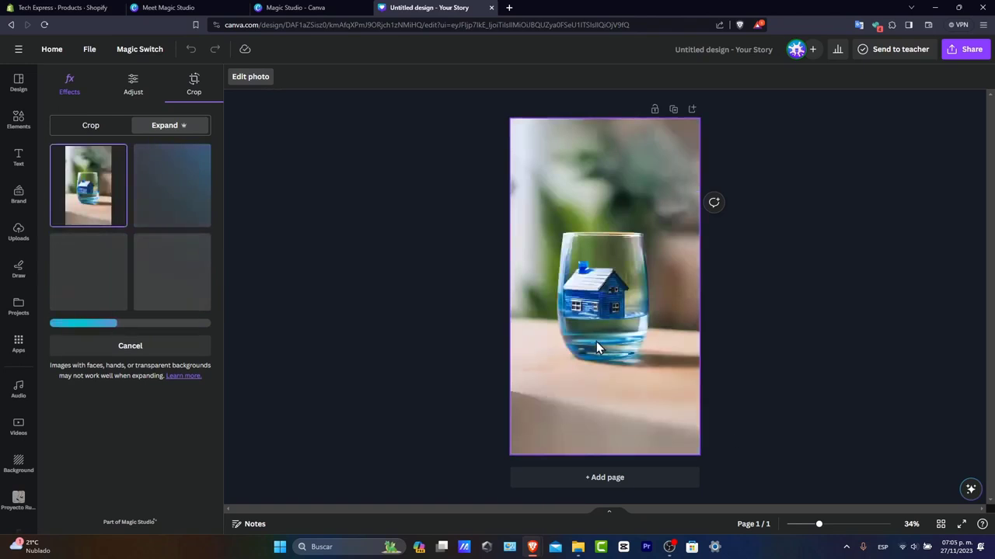